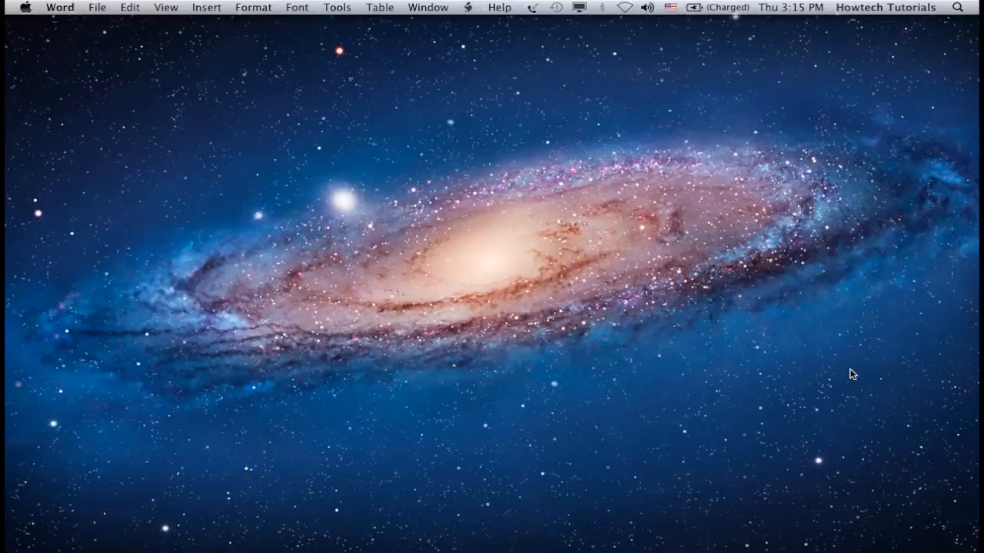
{"action": "mouse_move", "coordinate": [495, 526]}
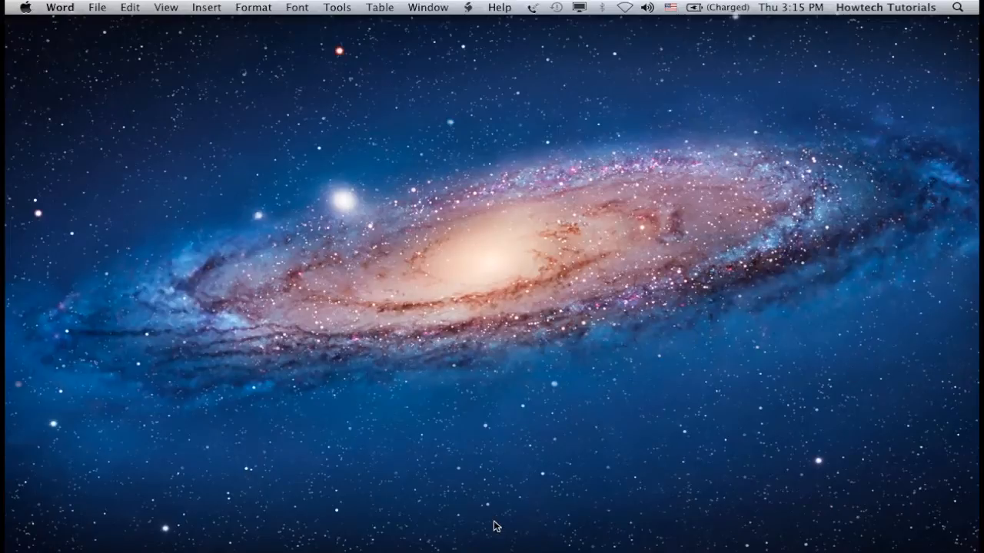
{"action": "mouse_move", "coordinate": [387, 510]}
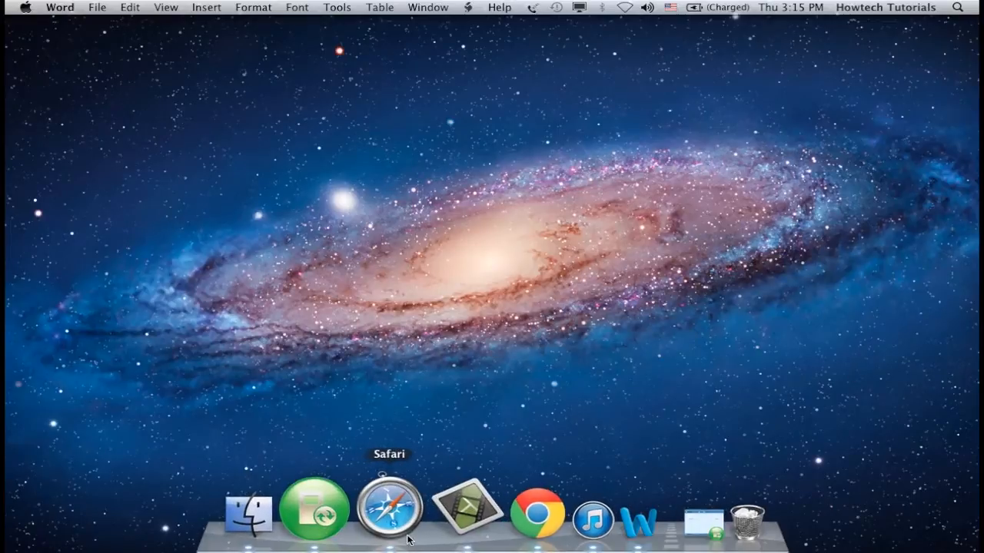
- Go to web.forret.com in Safari and reach its RGB/CMYK/HSV/YUV color conversion page
{"action": "left_click", "coordinate": [391, 510]}
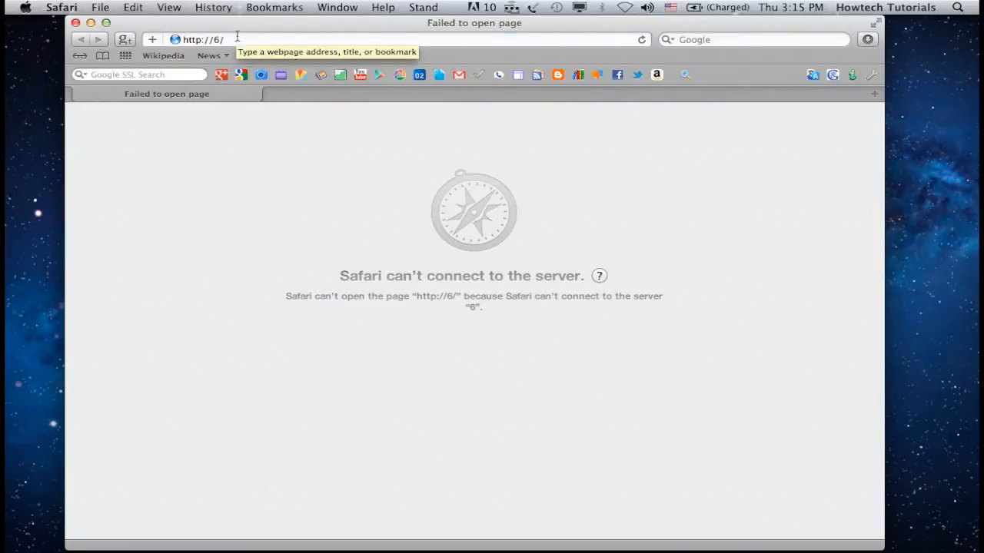
{"action": "type", "text": "web.forret.com"}
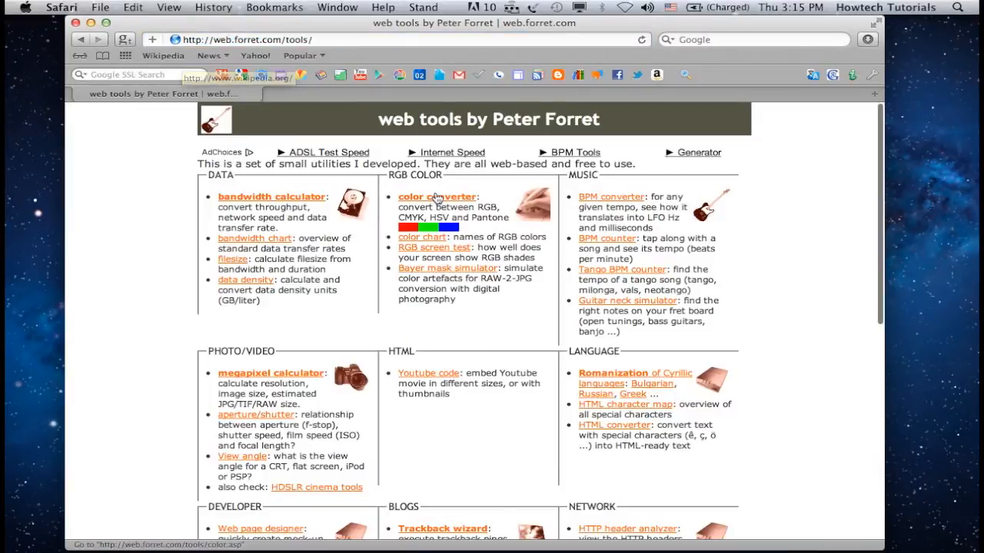
{"action": "left_click", "coordinate": [437, 196]}
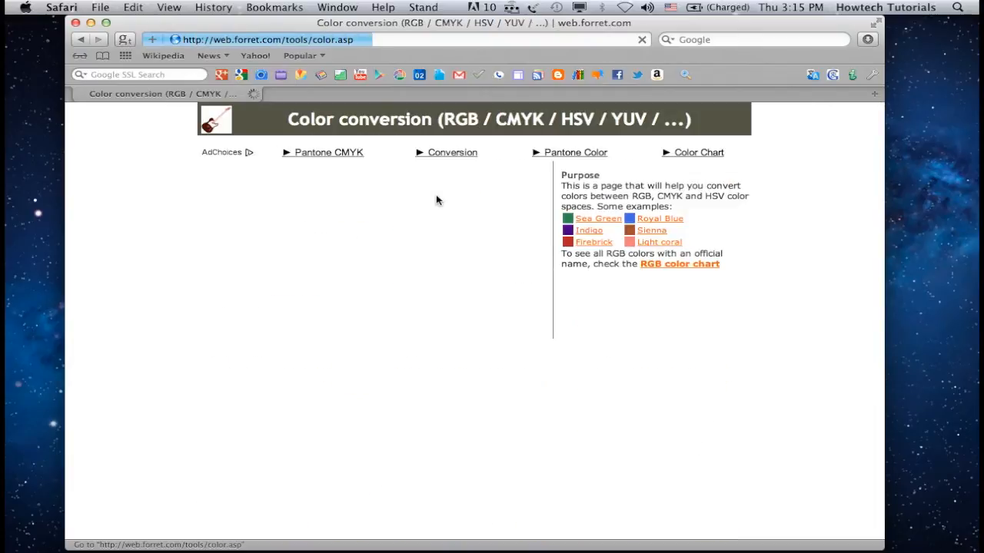
- Convert RGB 76, 23, 113 to CMYK, yielding 0.327, 0.796, 0.000, 0.557 (hex #4C1771)
{"action": "scroll", "scroll_direction": "down", "scroll_amount": 3}
{"action": "type", "text": "113"}
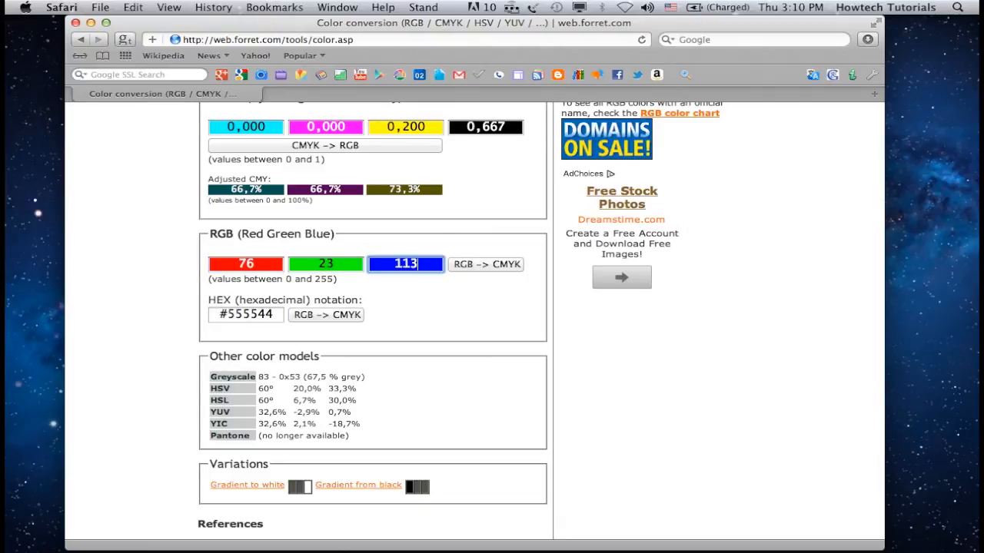
{"action": "left_click", "coordinate": [486, 265]}
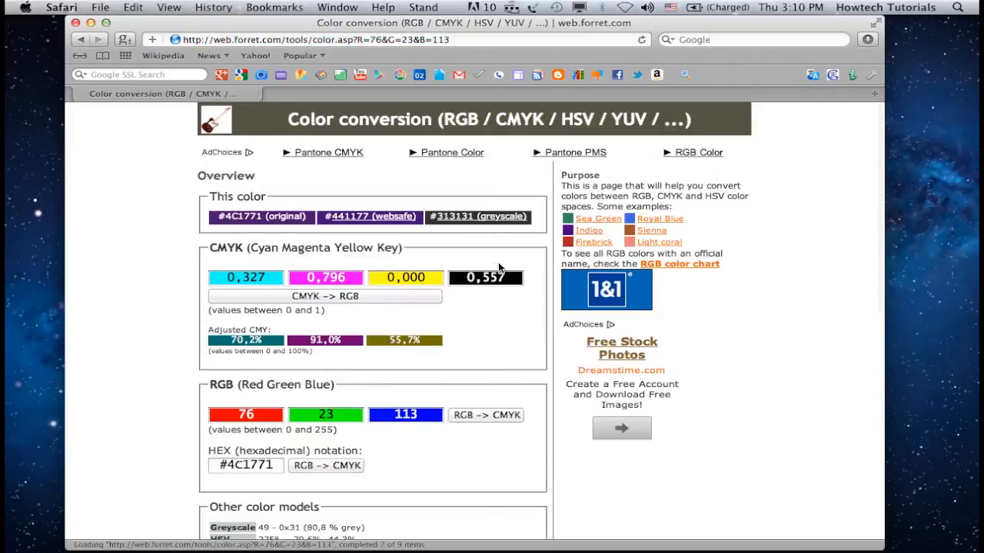